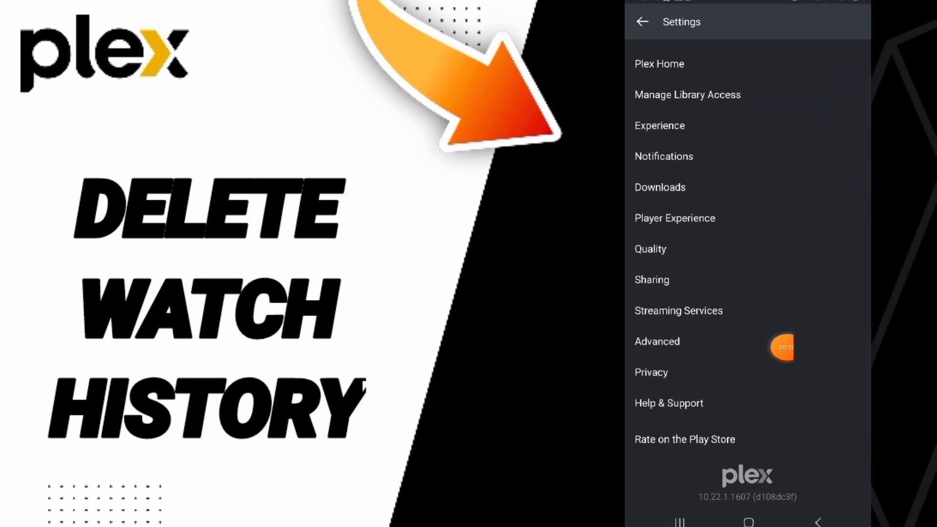
Step: From Privacy settings, open Delete Data, showing My Watch History under Delete Activities
{"action": "left_click", "coordinate": [650, 373]}
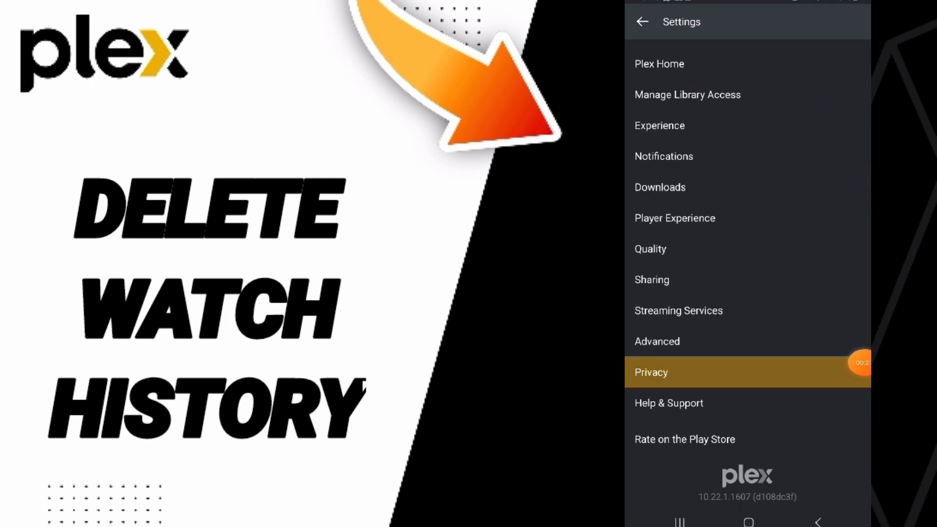
{"action": "left_click", "coordinate": [651, 372]}
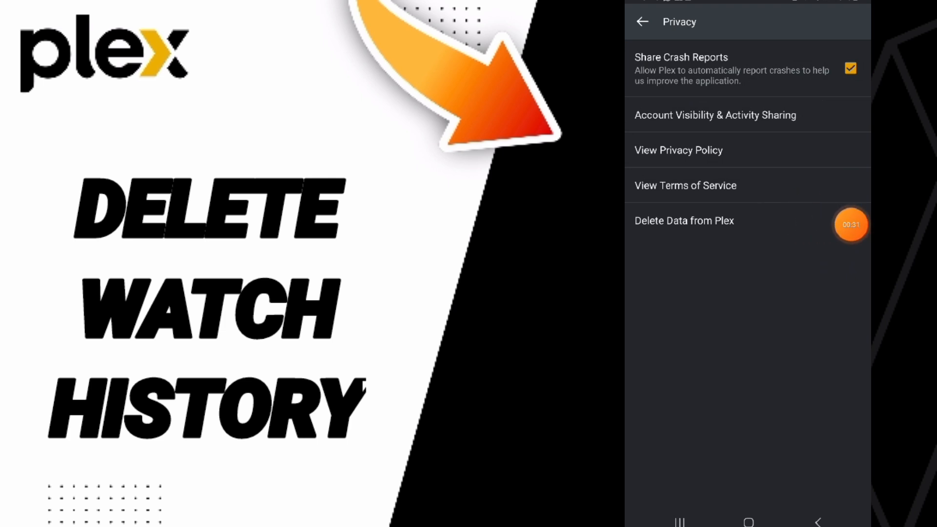
{"action": "left_click", "coordinate": [684, 220]}
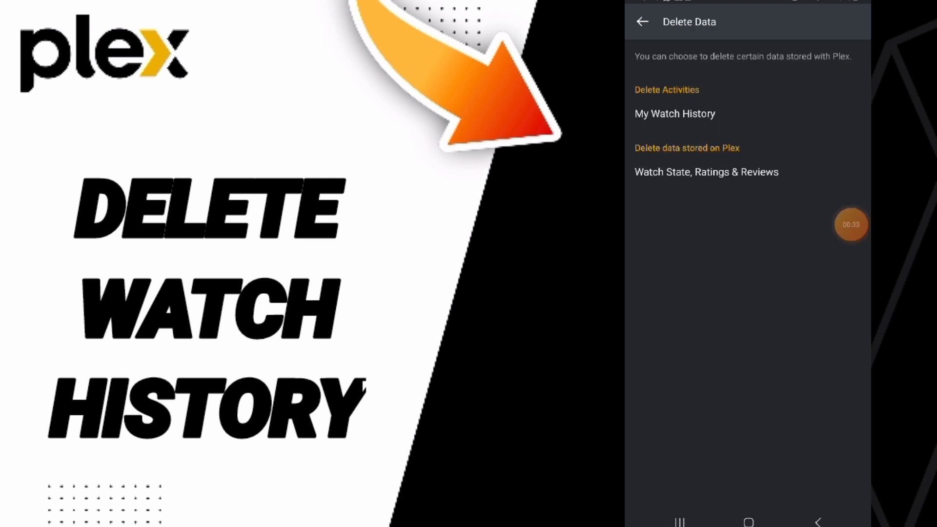